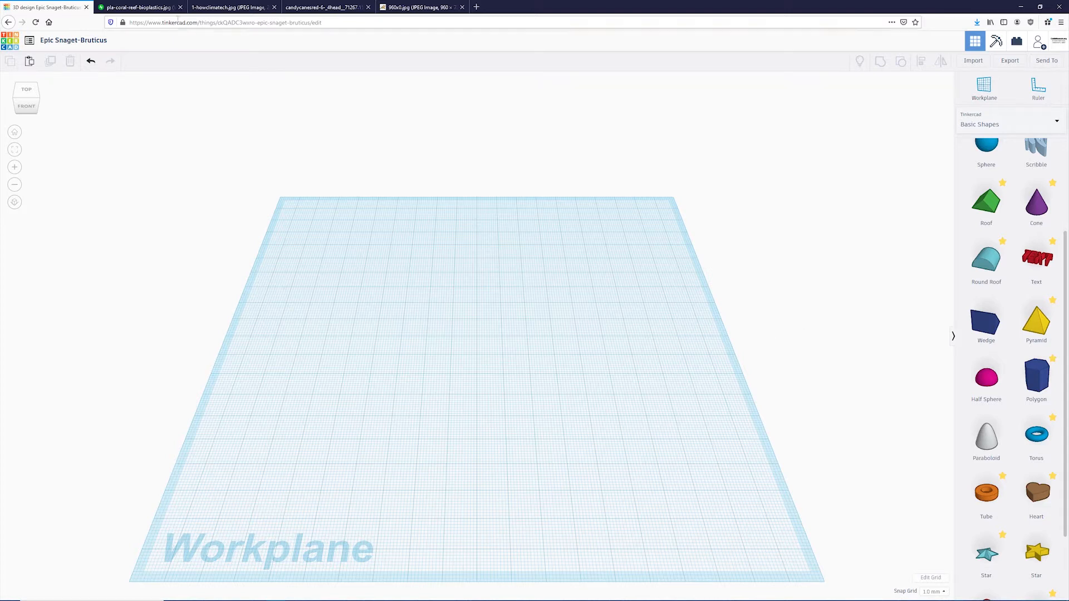
Step: Review the reef, branching, candy cane and sea fan coral photos, ending on the orange sea fan
click(136, 8)
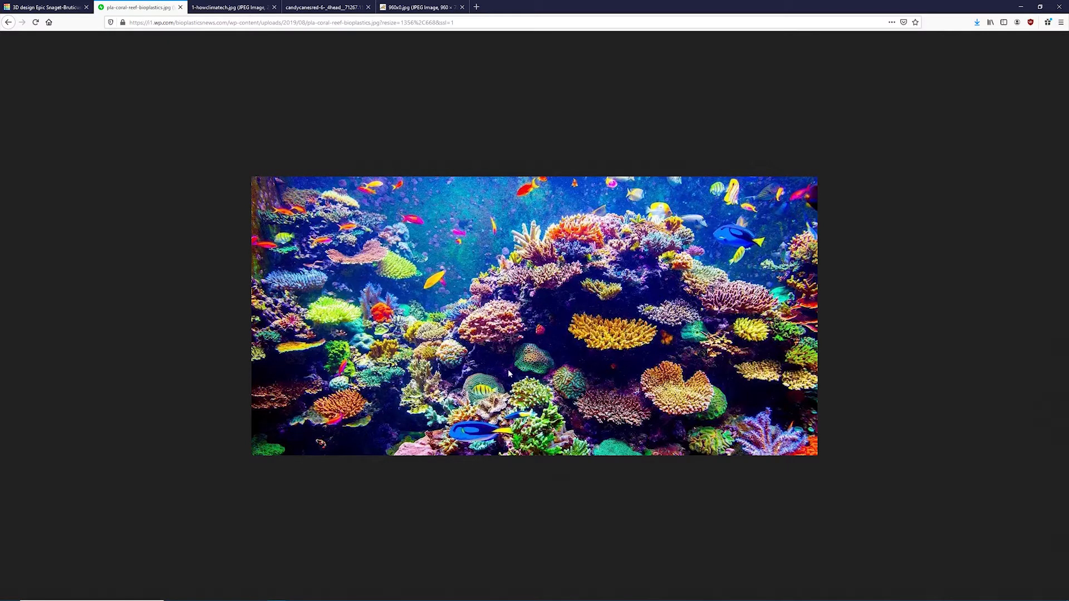
mouse_move(232, 8)
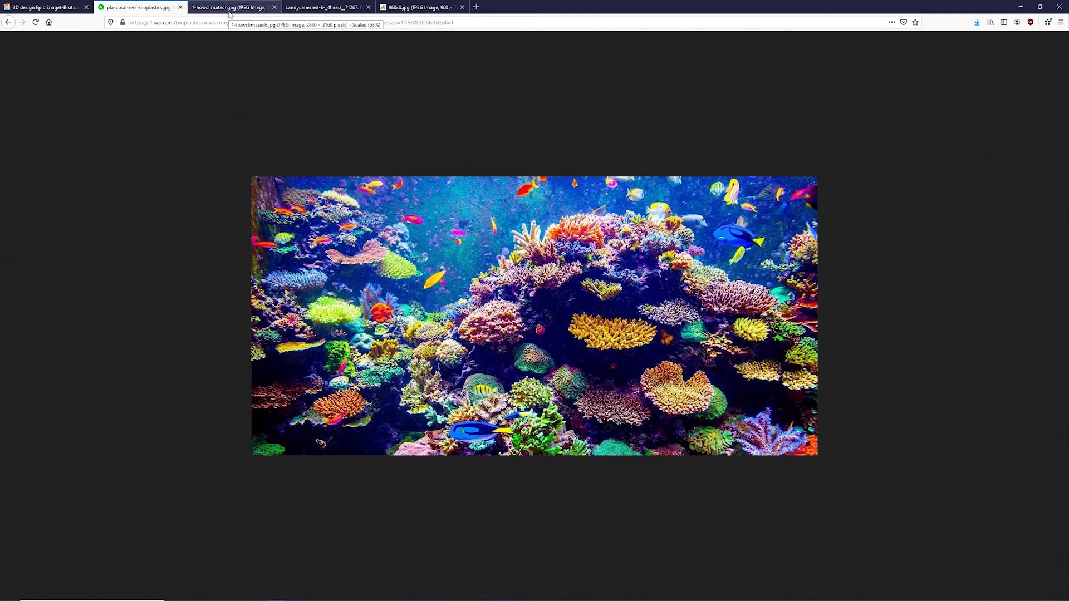
click(232, 7)
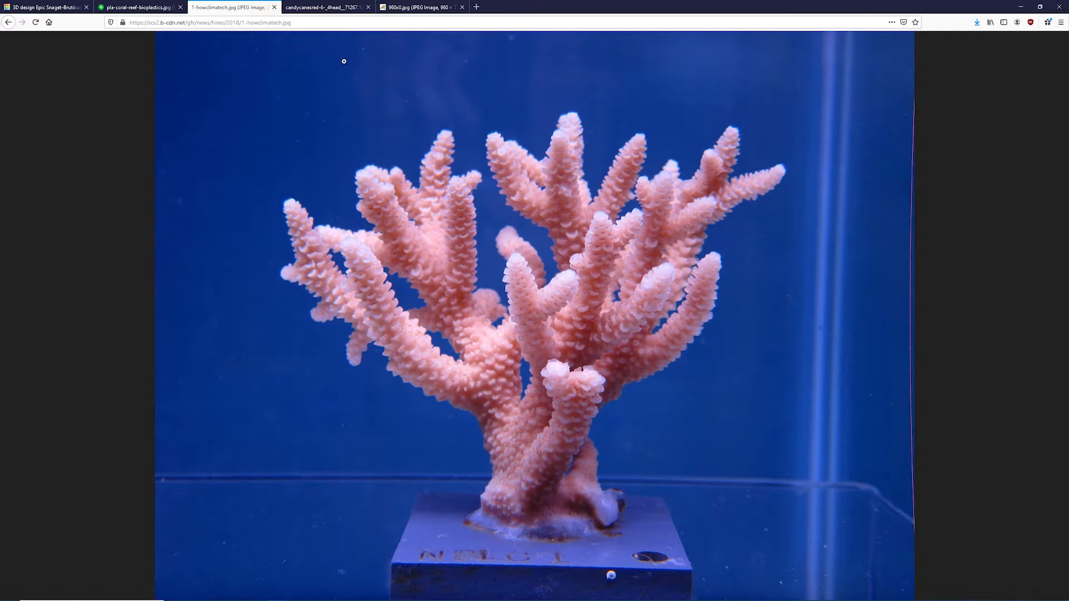
click(325, 7)
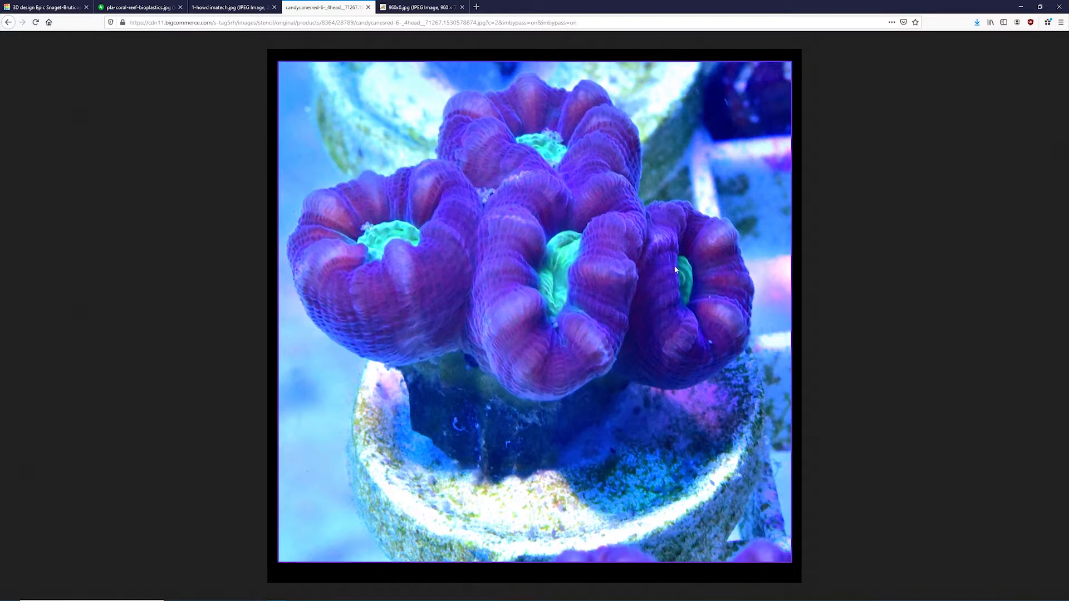
click(415, 6)
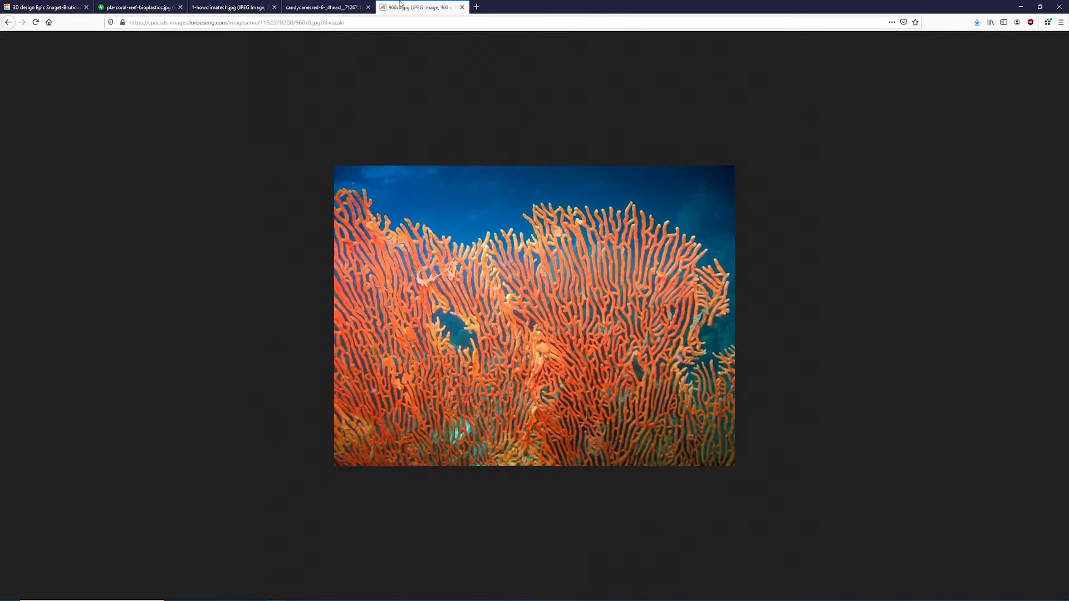
mouse_move(576, 423)
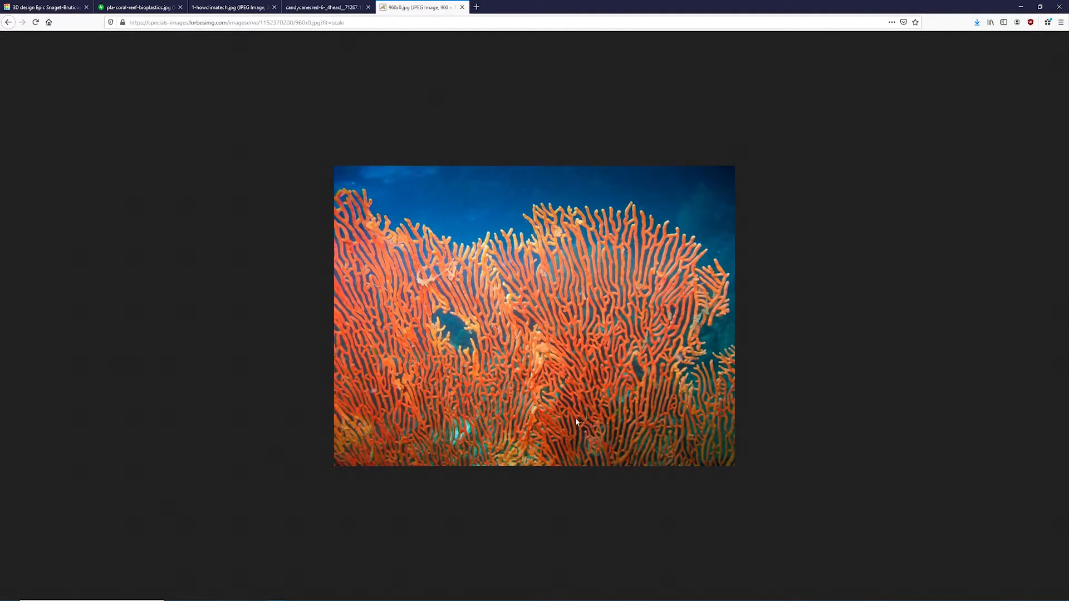
mouse_move(525, 337)
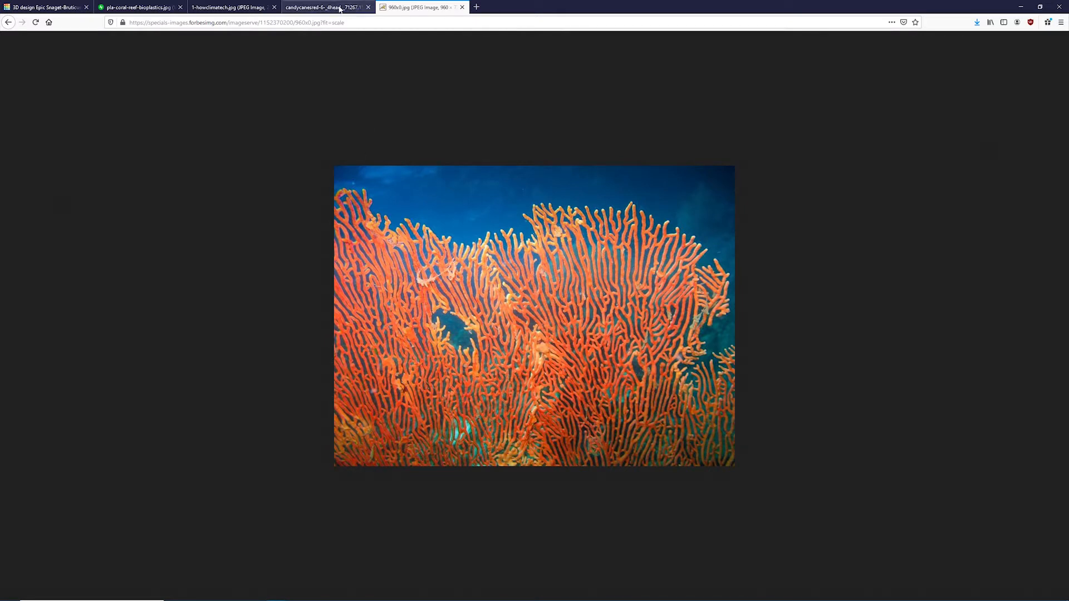
click(232, 8)
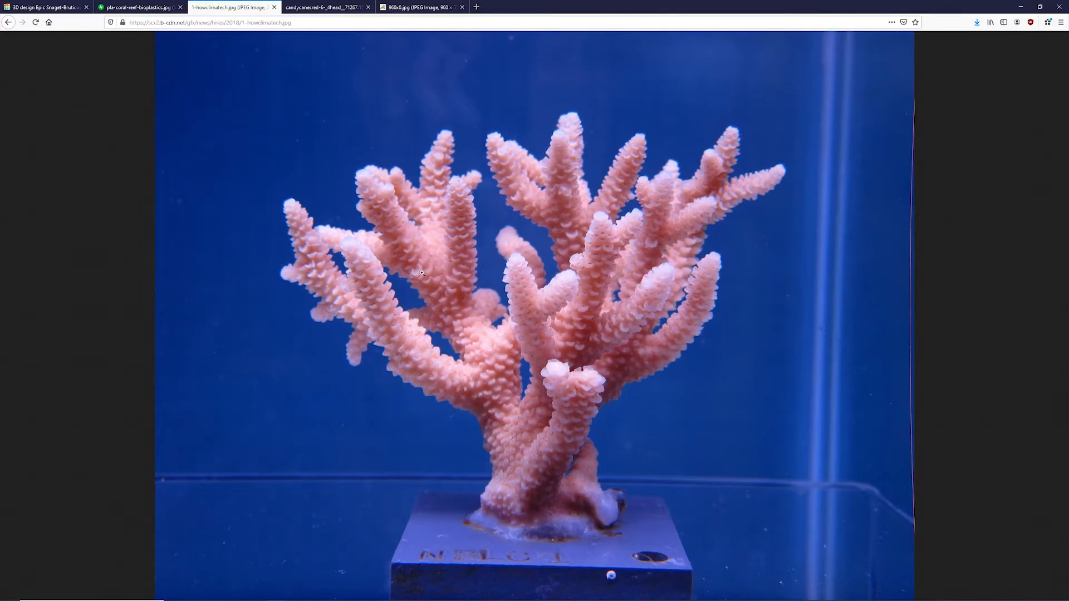
click(416, 7)
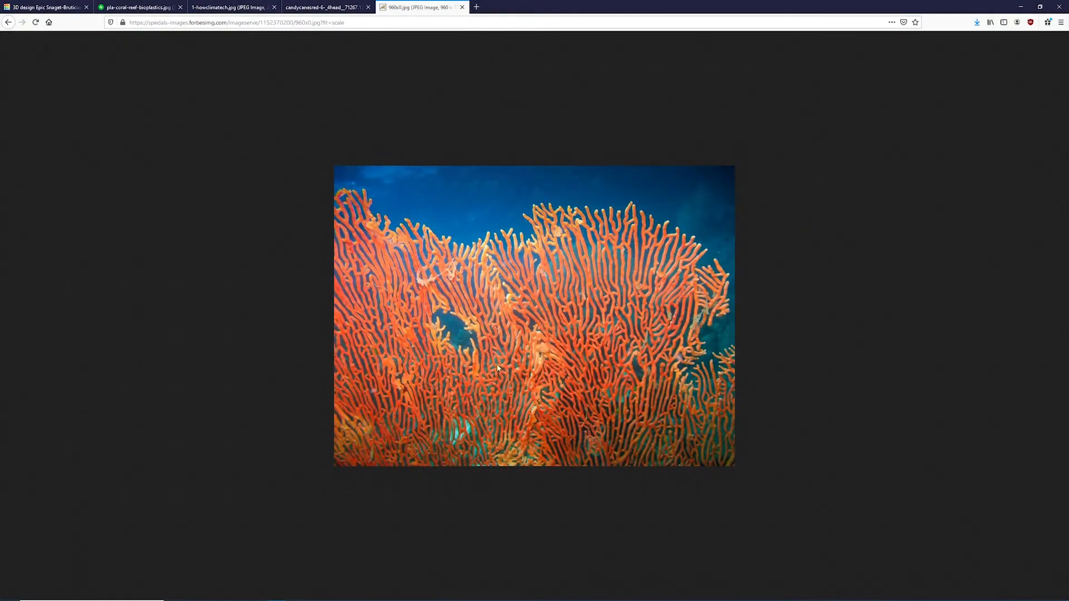
Step: Start a new Scribble shape on the workplane and erase the stray test dot from its canvas
click(45, 7)
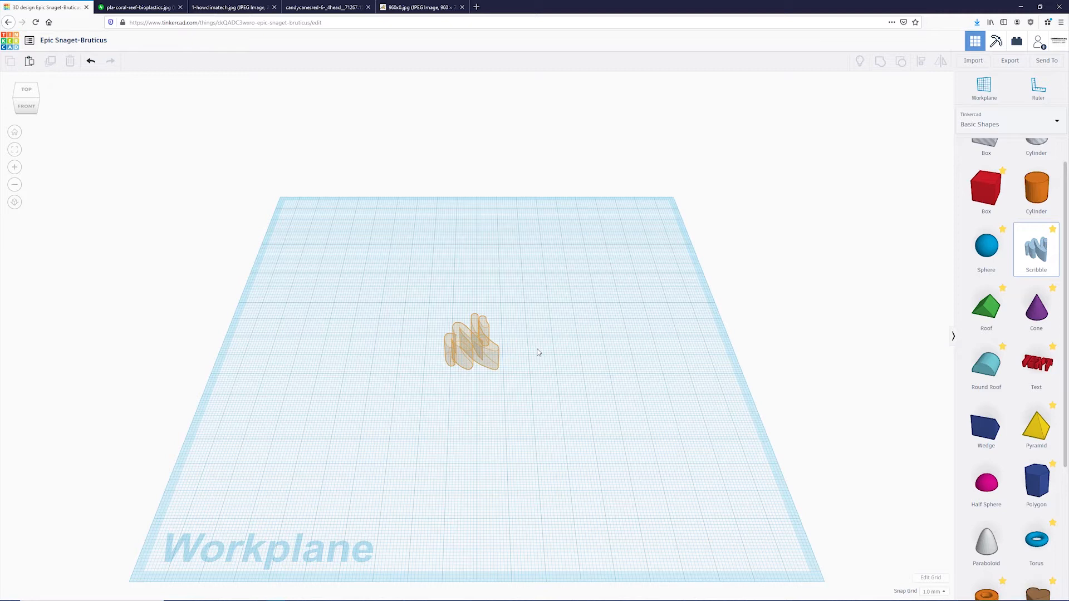
click(1036, 248)
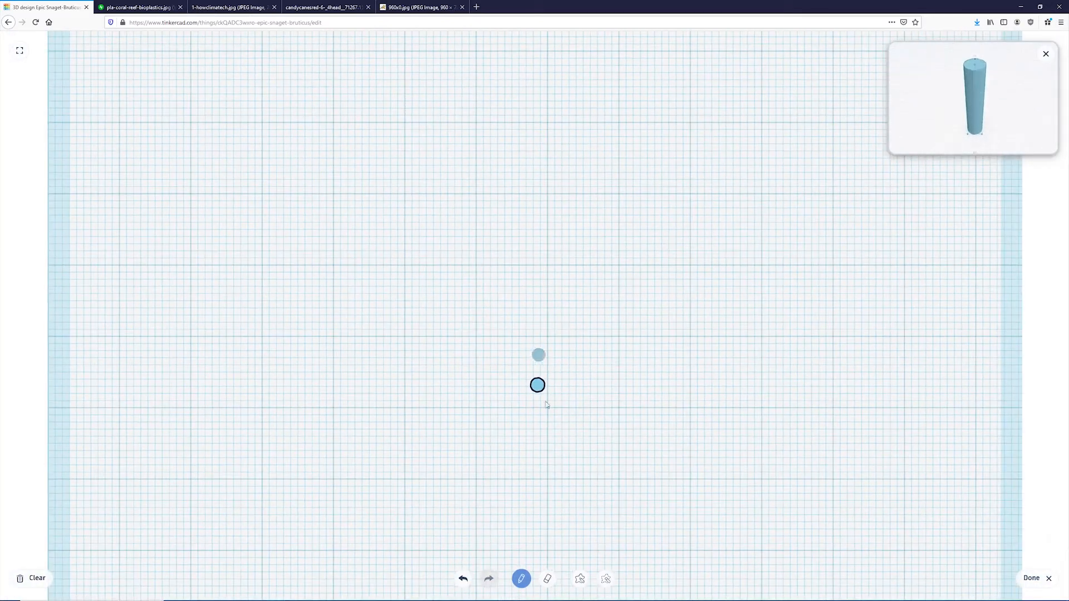
click(548, 578)
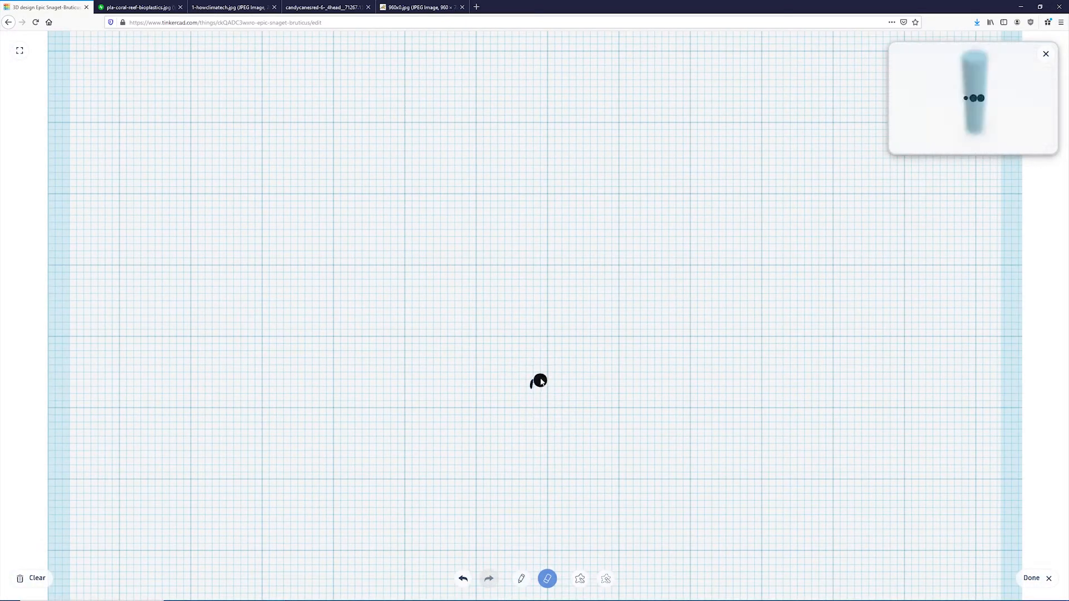
click(415, 7)
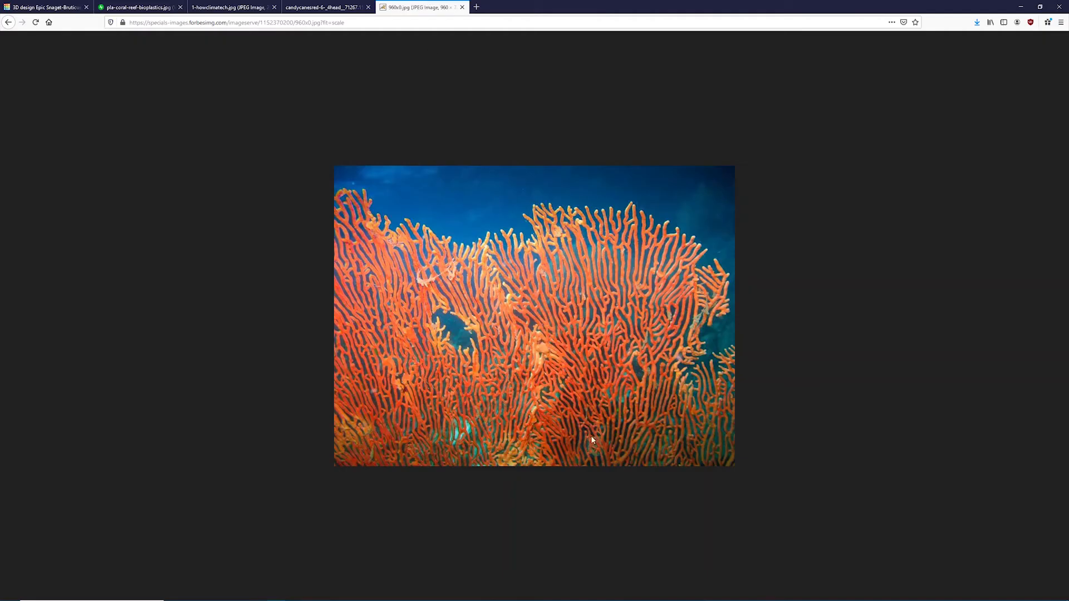
mouse_move(566, 203)
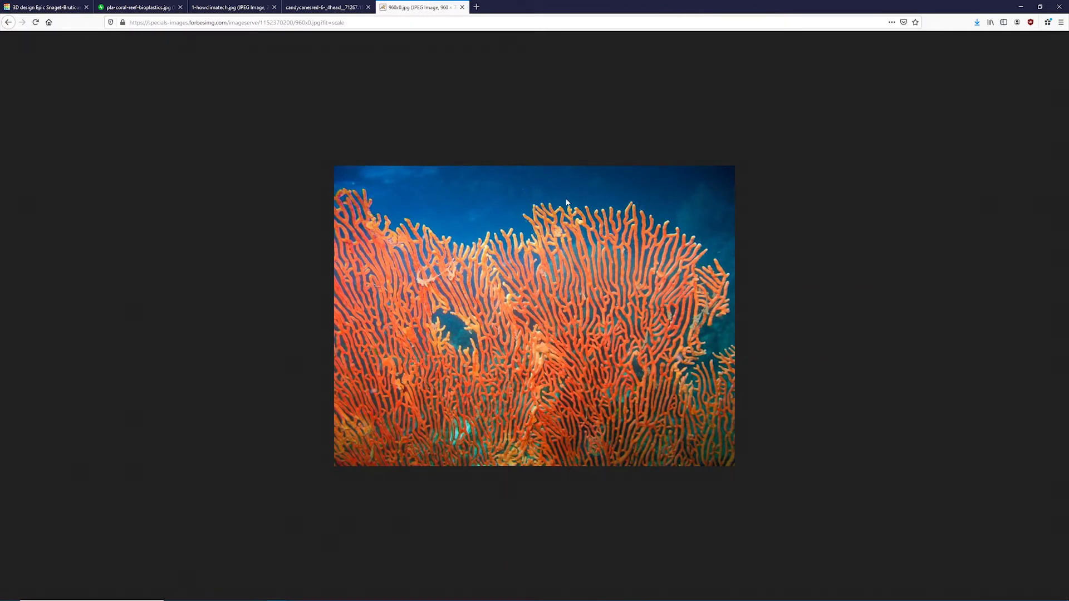
Step: Sketch wavy fan-coral branches spreading from one base, with forked tips, on the scribble canvas
click(44, 8)
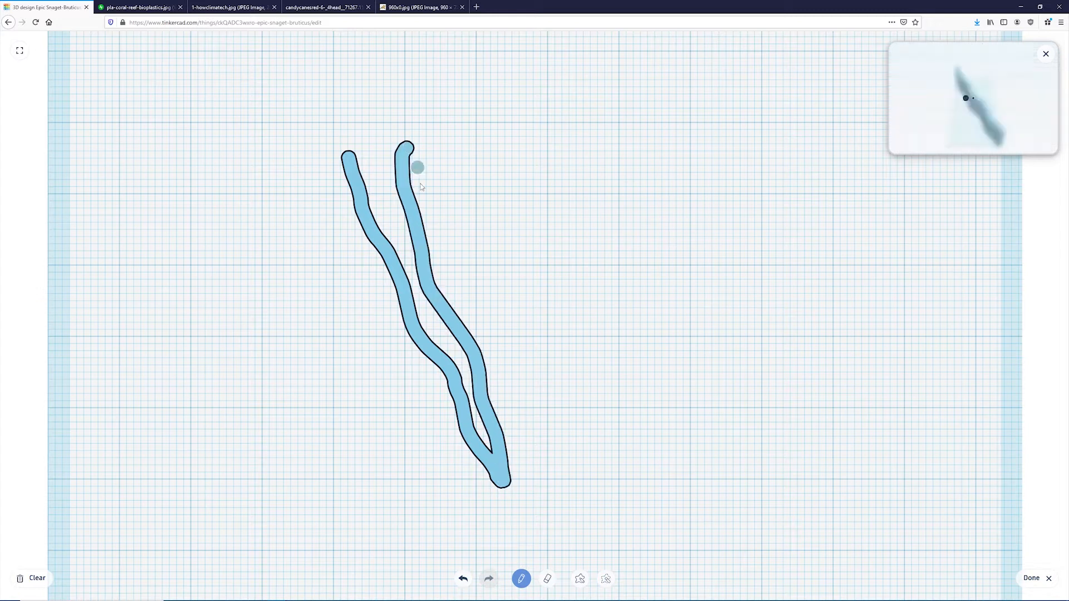
drag(417, 167, 507, 477)
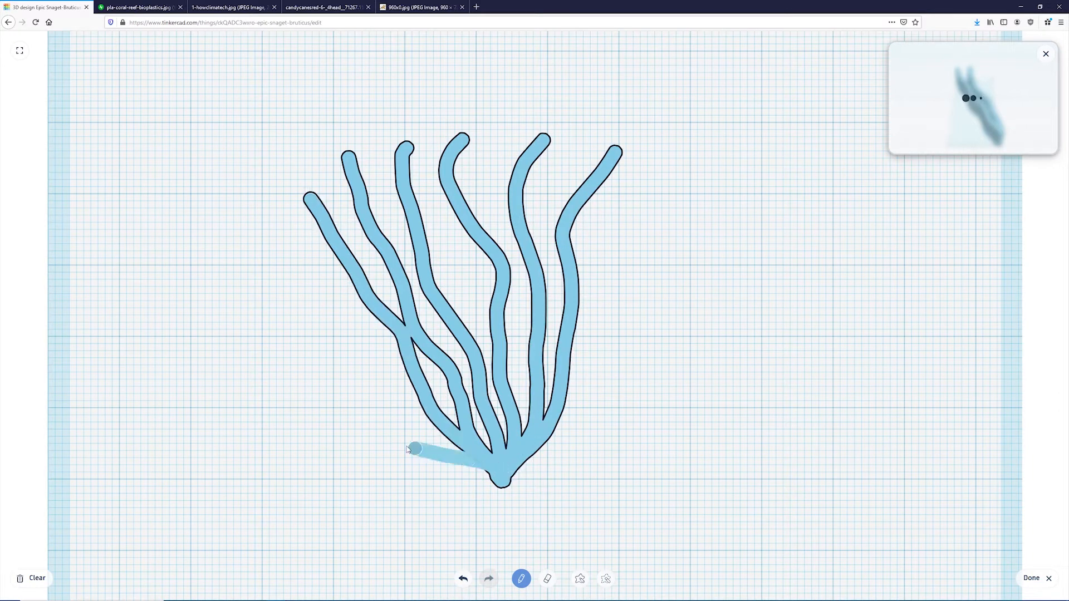
drag(412, 449, 595, 288)
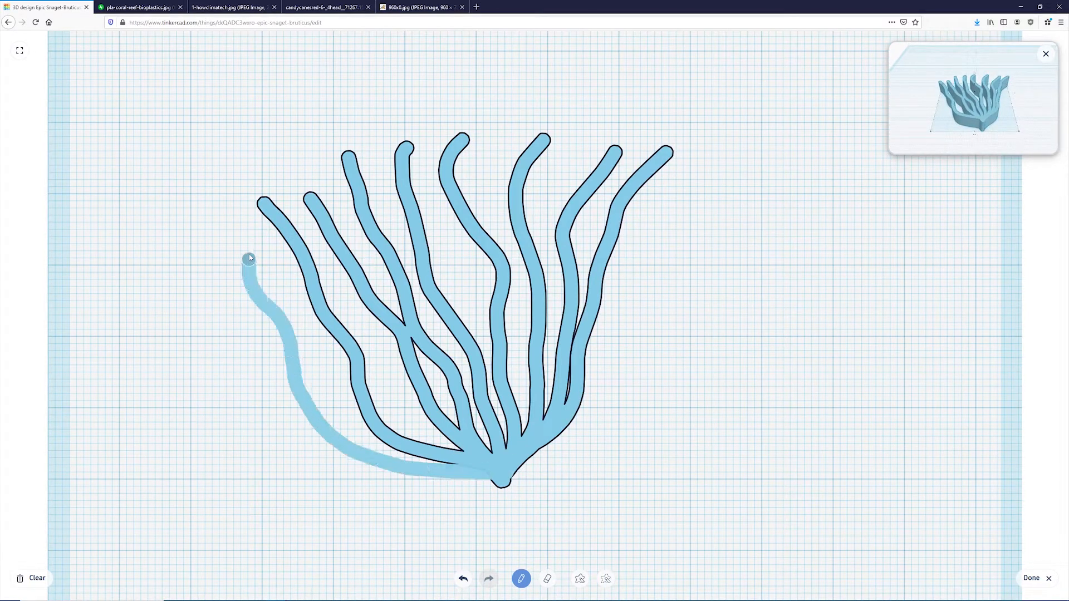
drag(249, 258, 650, 270)
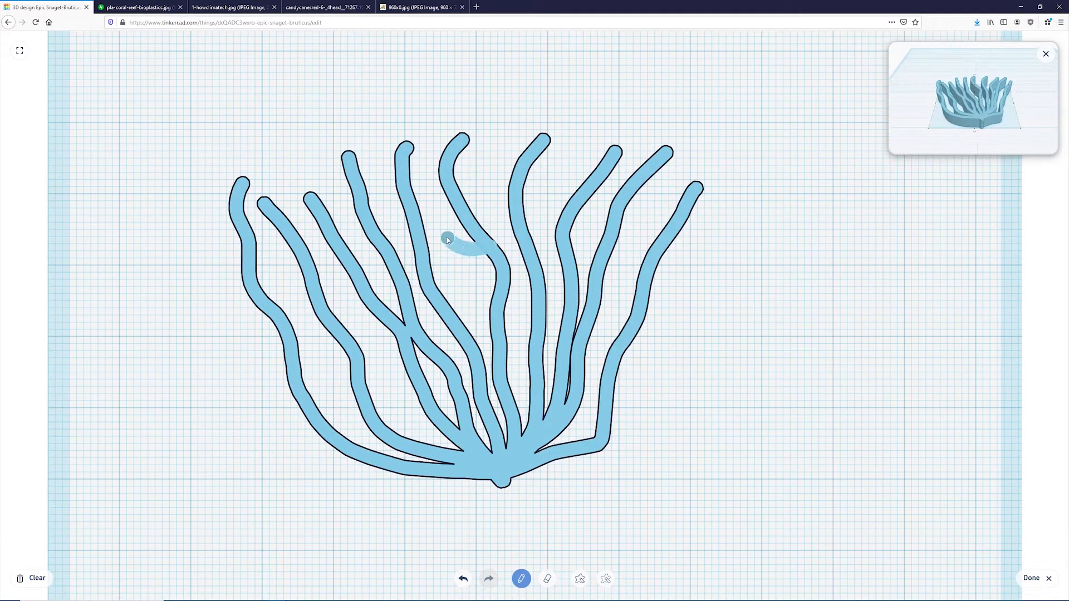
drag(447, 242, 497, 145)
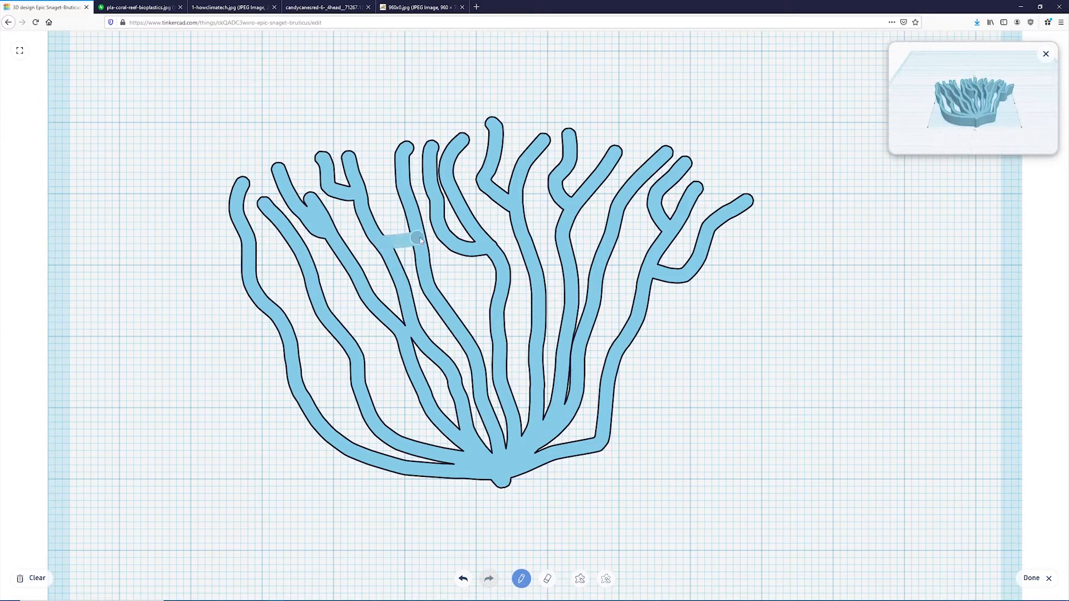
Step: Add cross-links between the fan branches and finish the scribble as a flat 3D shape
click(421, 7)
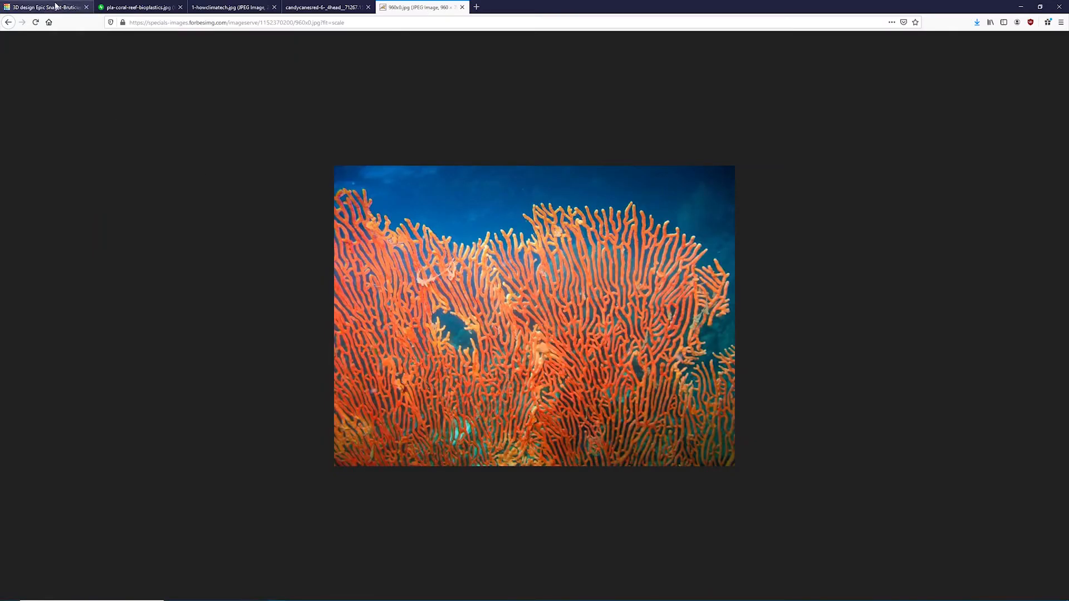
click(44, 7)
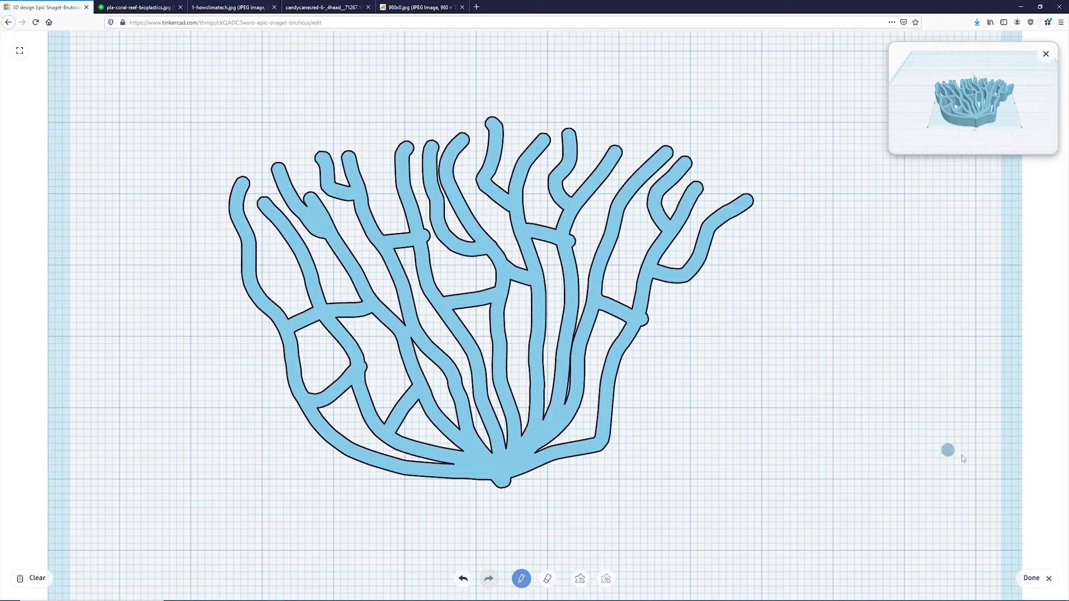
click(1032, 578)
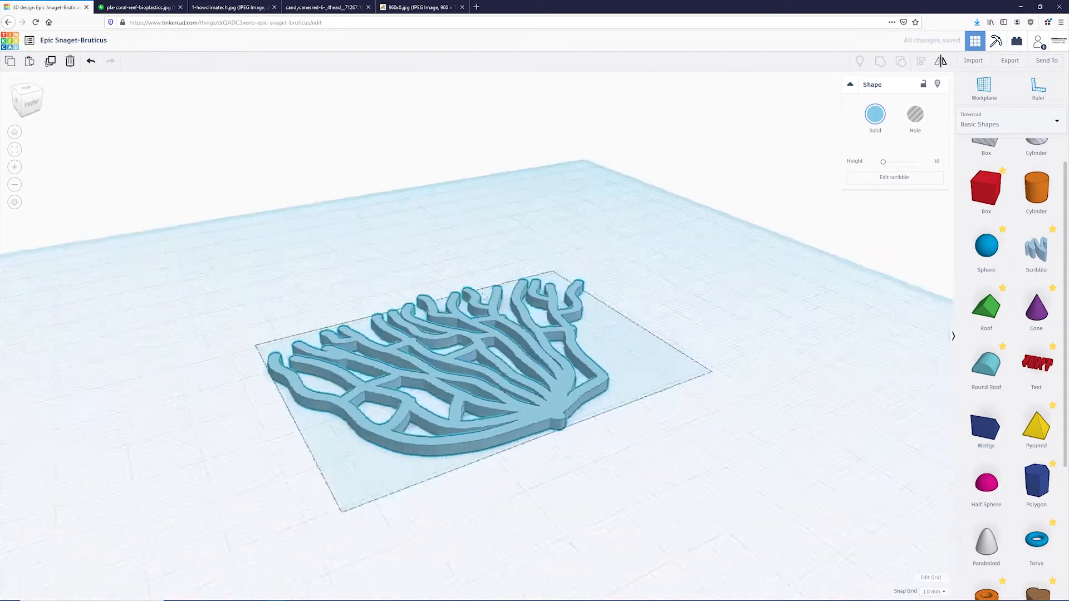
Step: Leave the upright sea fan copies and bring up the candy cane coral reference photo
click(875, 114)
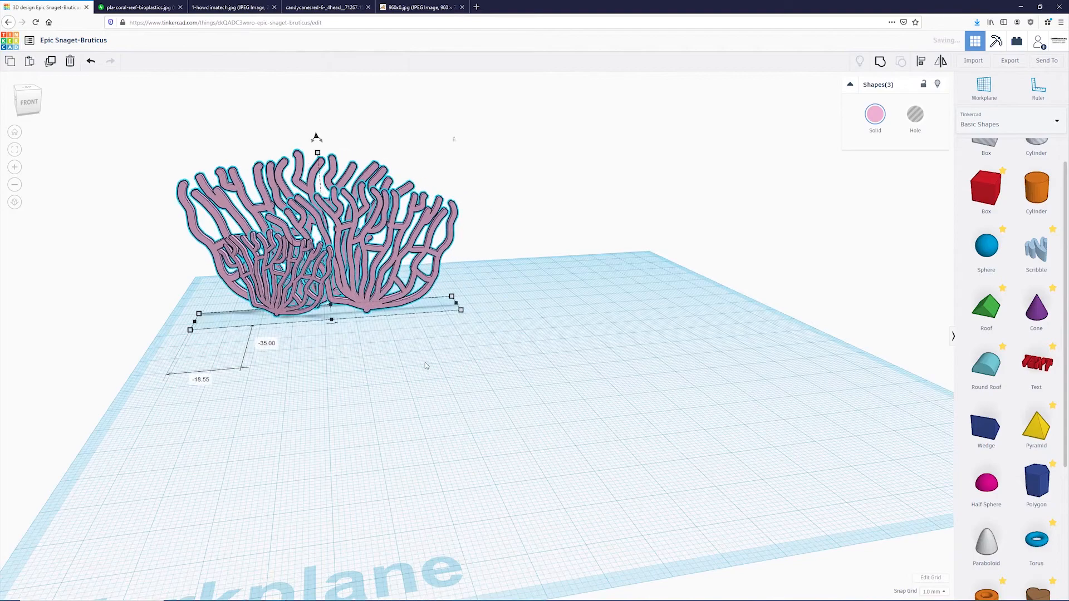
click(328, 8)
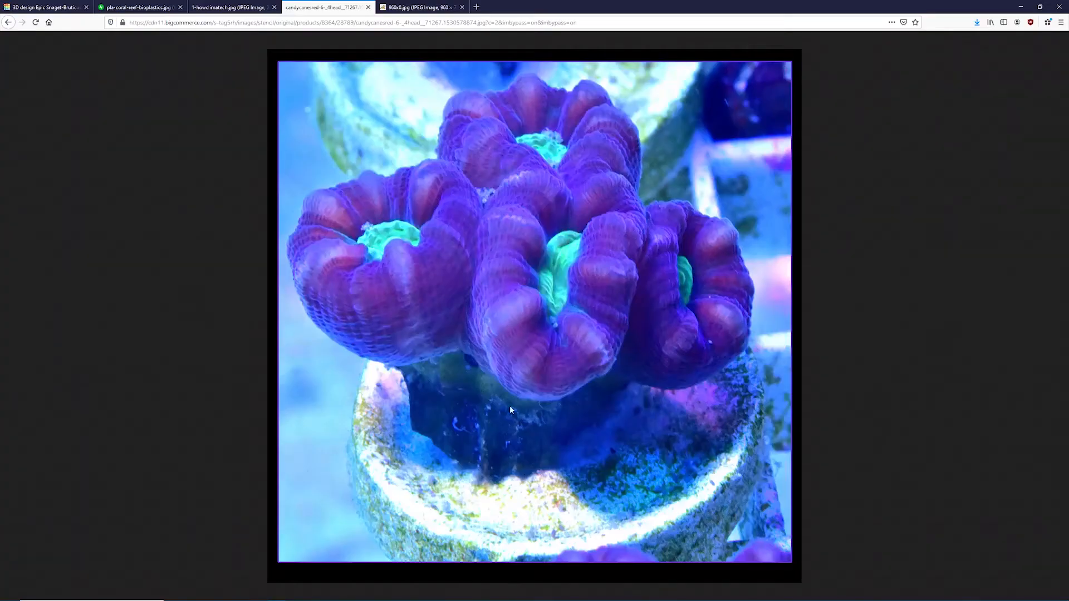
mouse_move(44, 7)
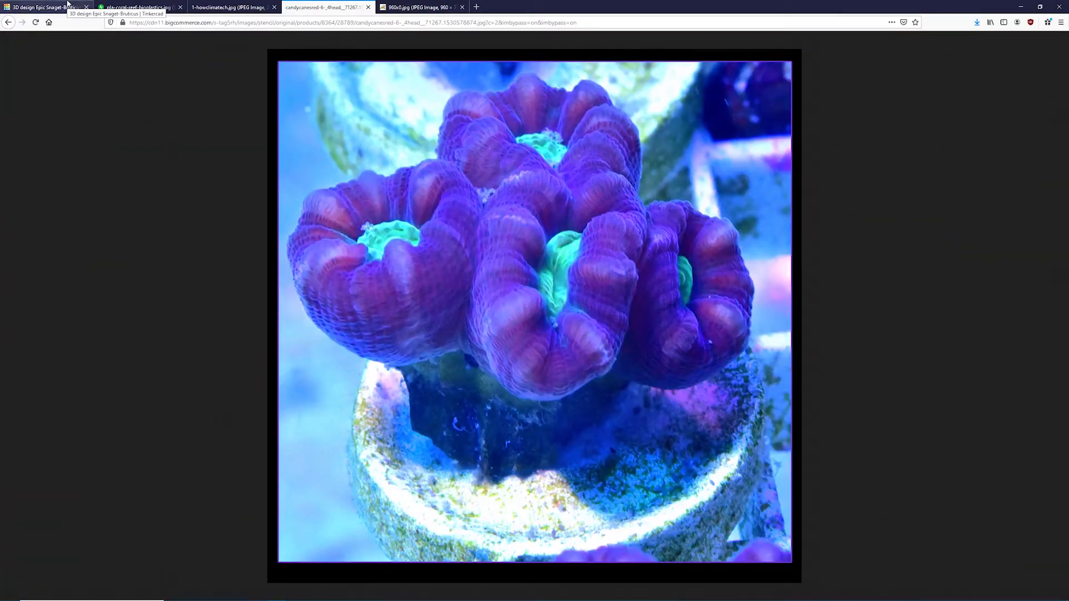
Step: Shrink the turquoise torus and add a smaller pink torus standing upright through its ring
click(45, 7)
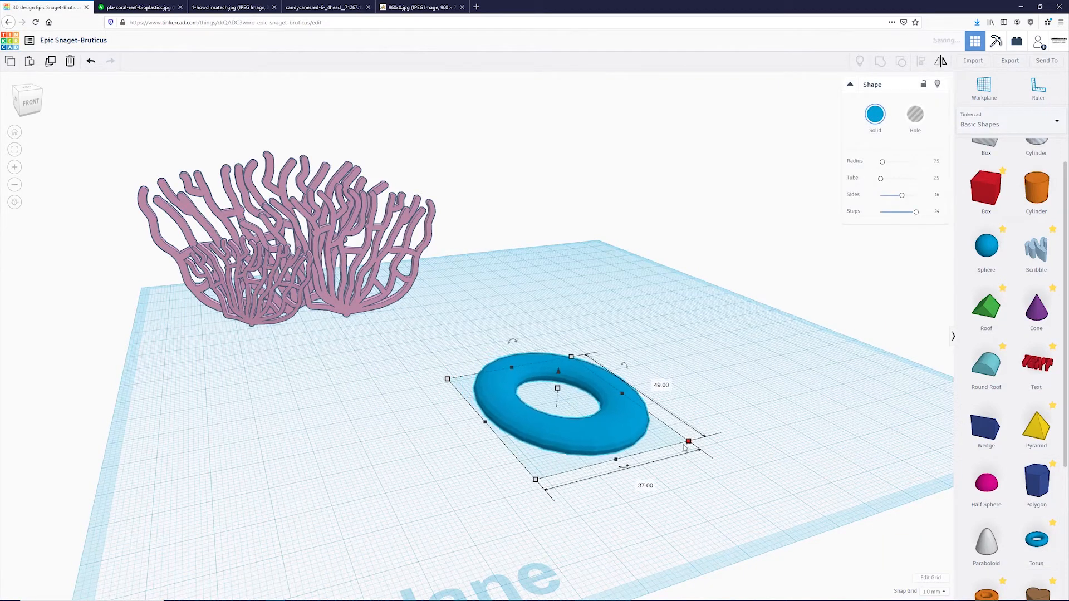
drag(688, 441, 553, 396)
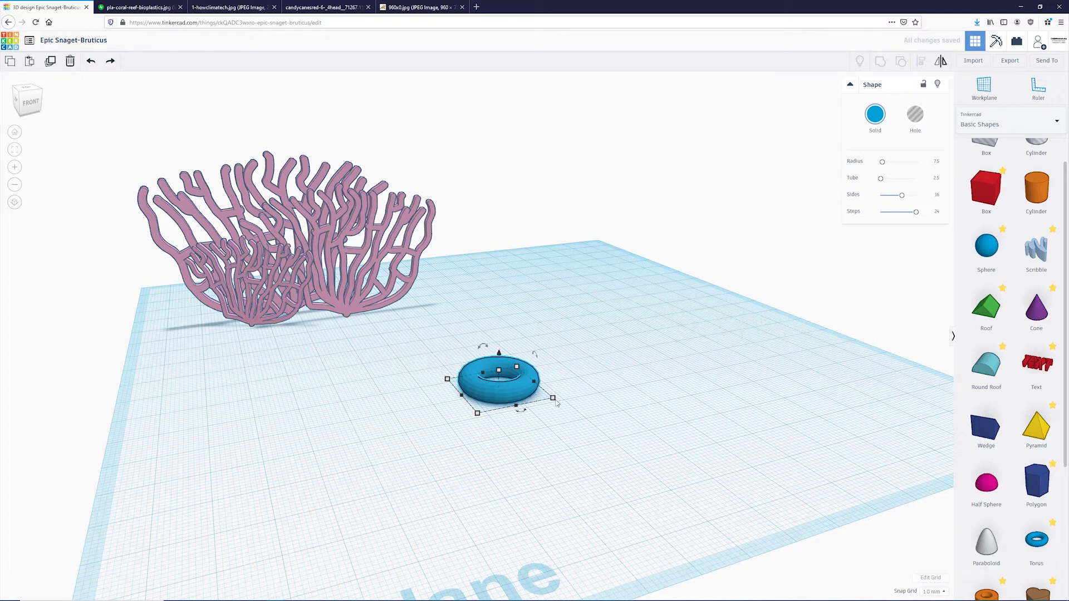
drag(552, 398, 600, 457)
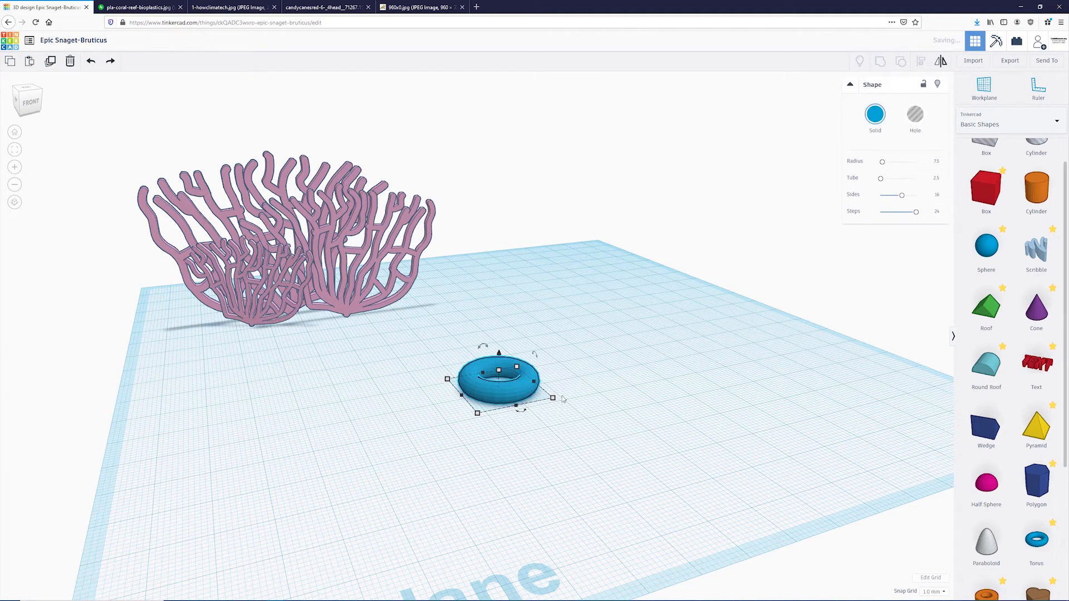
drag(553, 398, 698, 425)
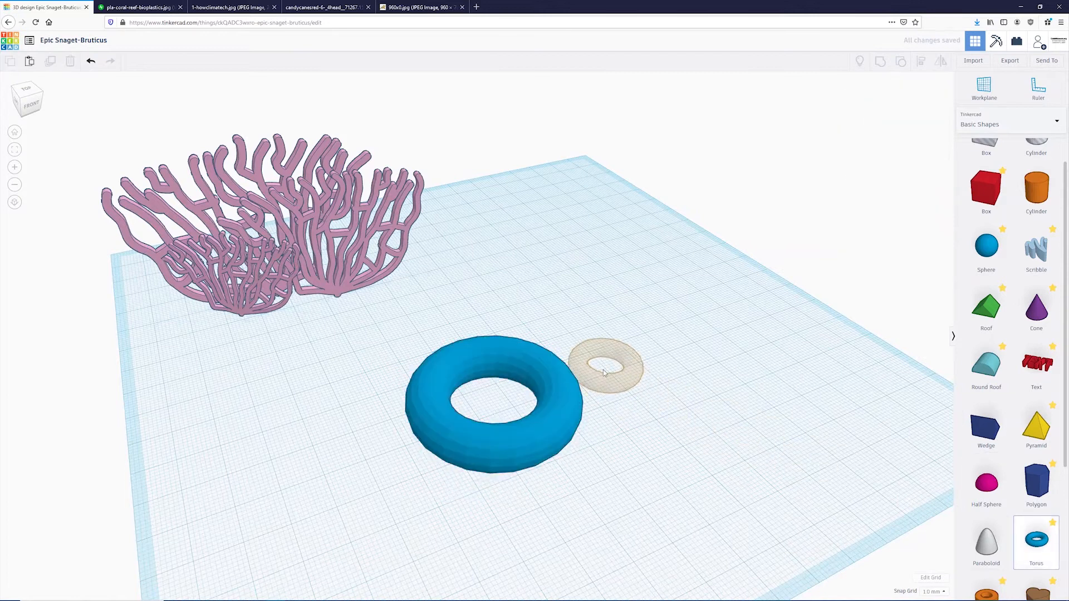
click(603, 365)
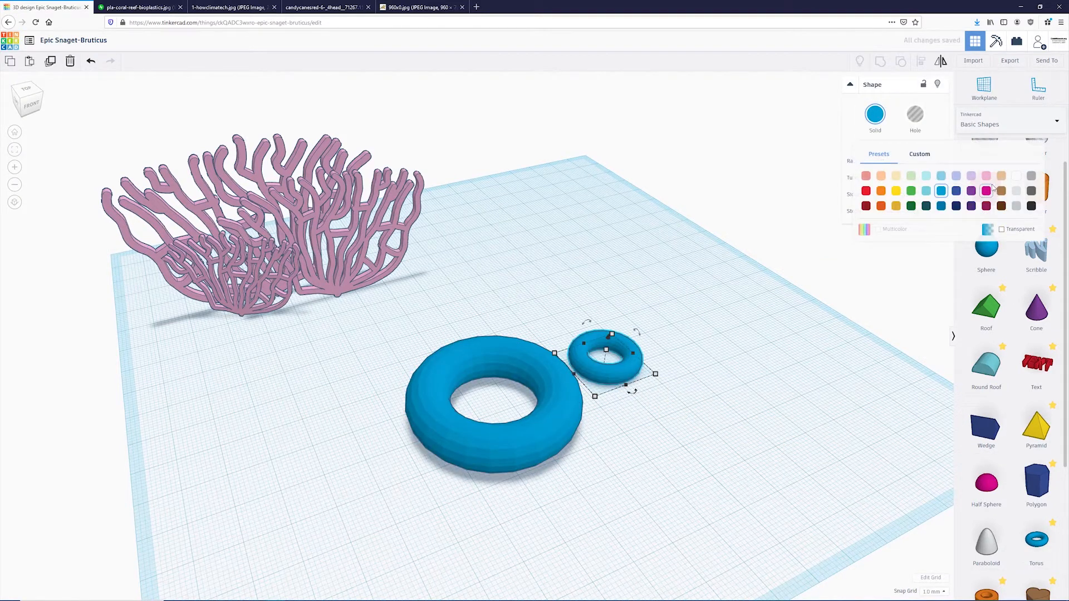
click(986, 190)
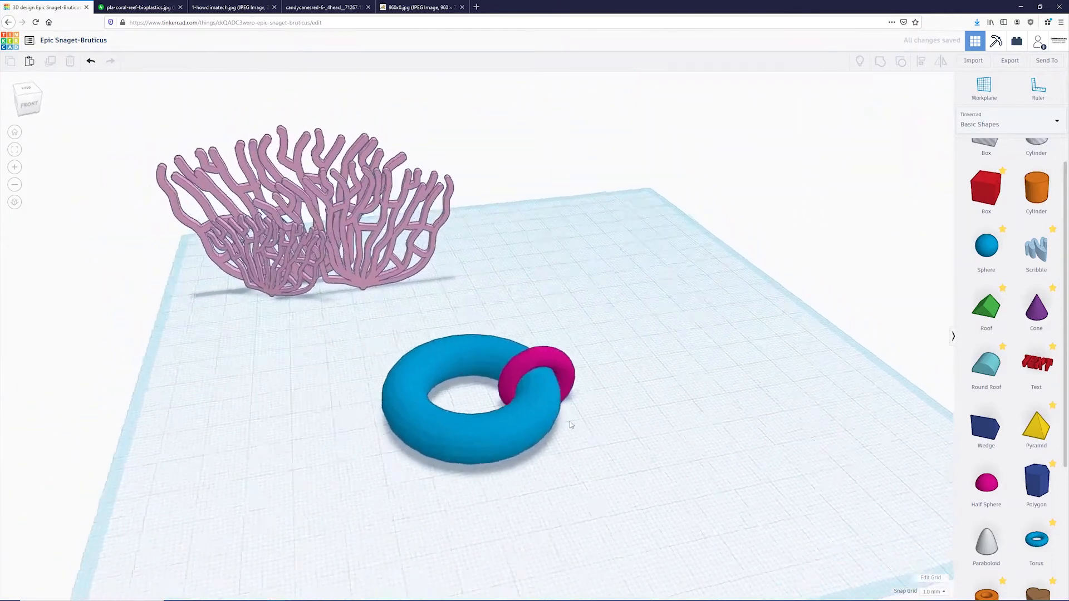
Step: Duplicate the pink torus into an evenly spaced ring wrapping around the turquoise torus
click(539, 372)
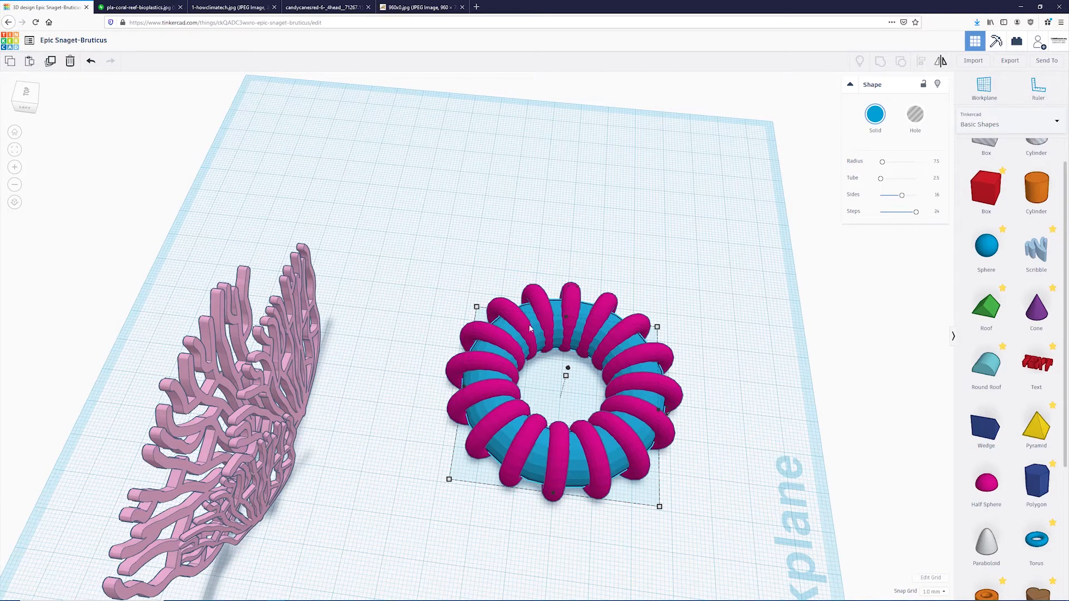
mouse_move(610, 457)
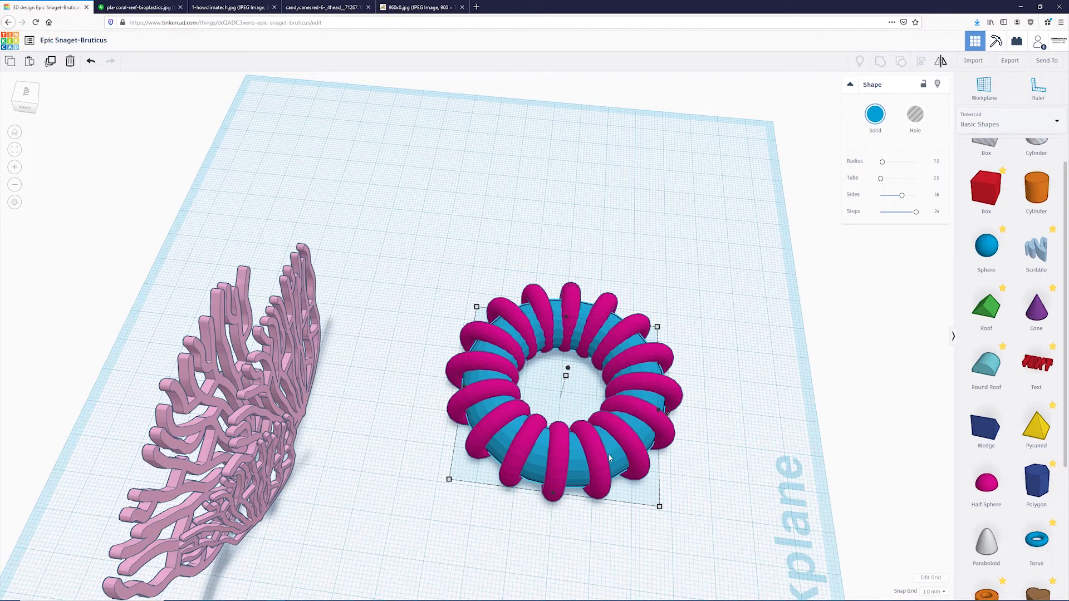
mouse_move(577, 347)
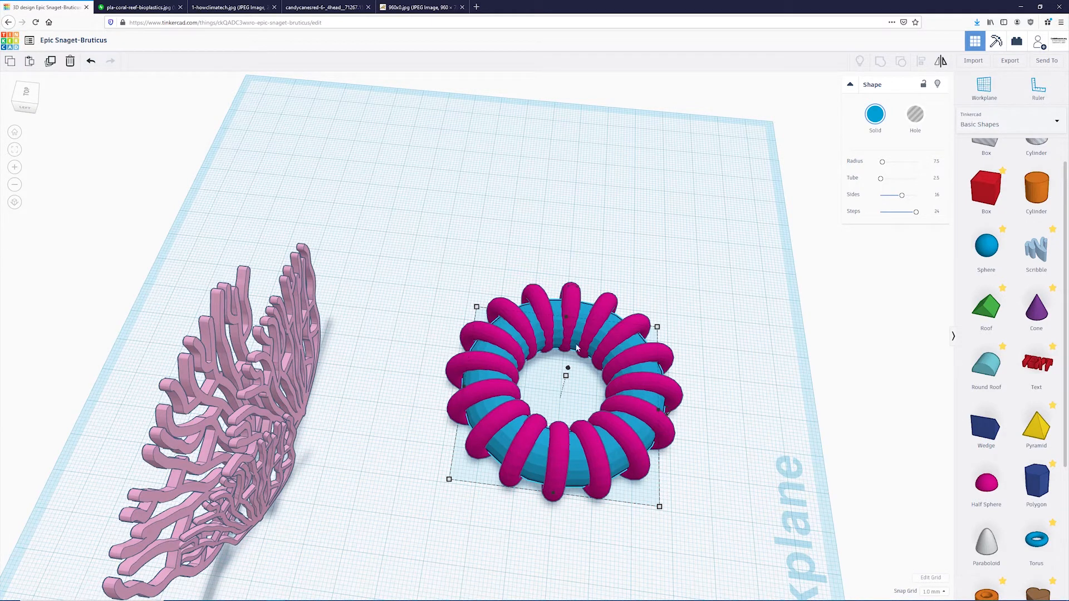
mouse_move(688, 536)
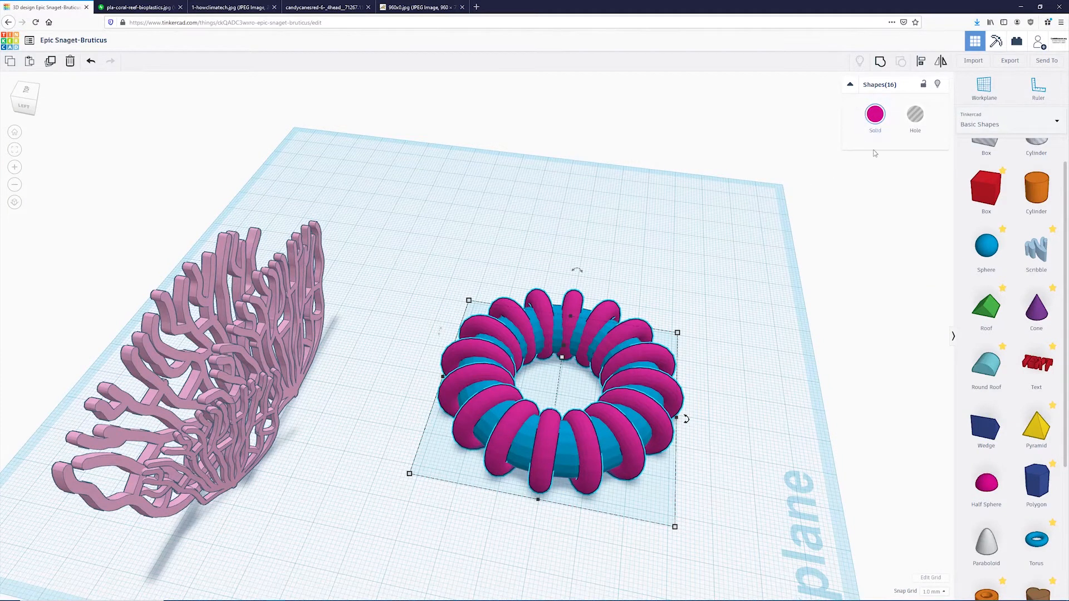
mouse_move(690, 278)
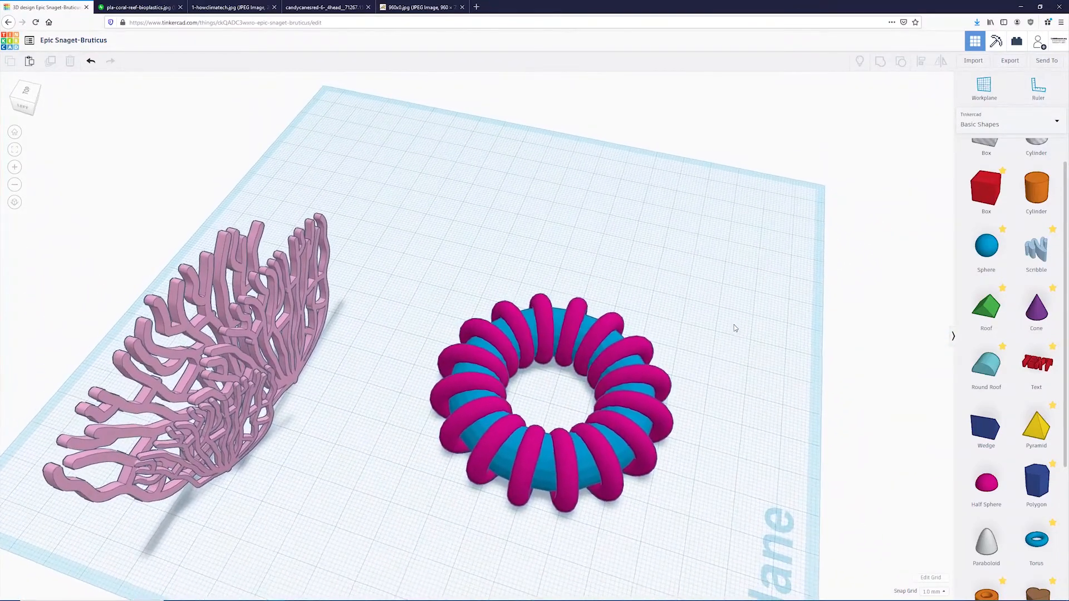
Step: Toggle Multicolor on the grouped torus ring to restore its pink and turquoise colours
click(551, 395)
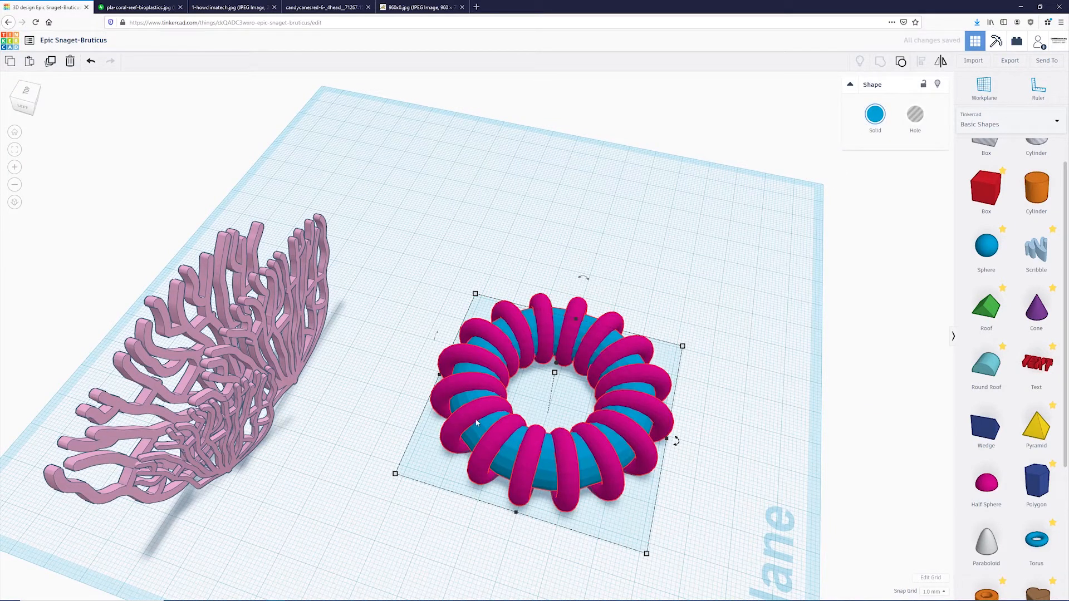
click(875, 114)
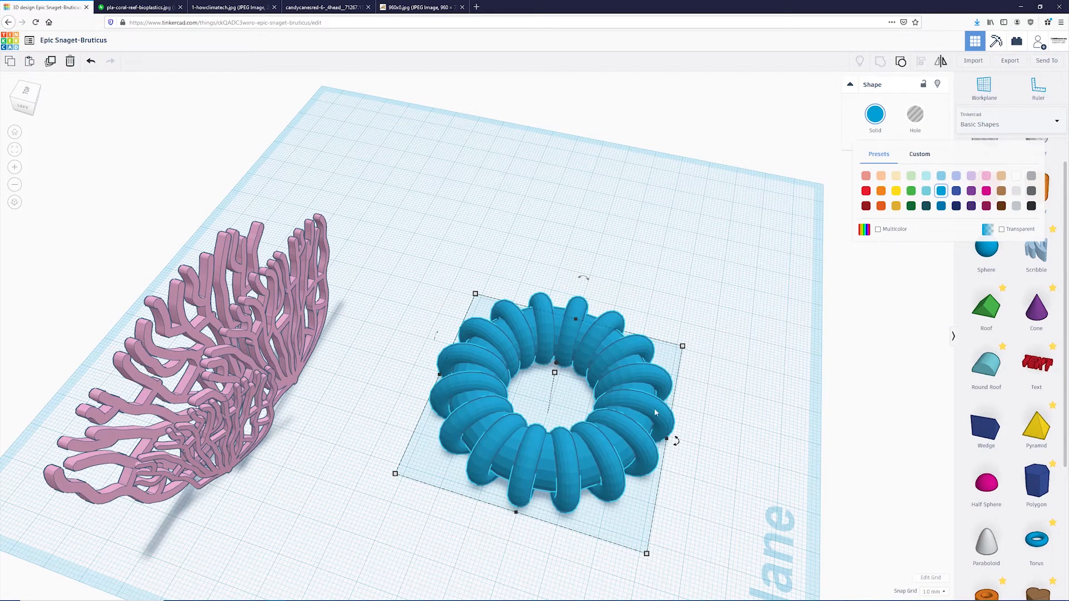
click(879, 229)
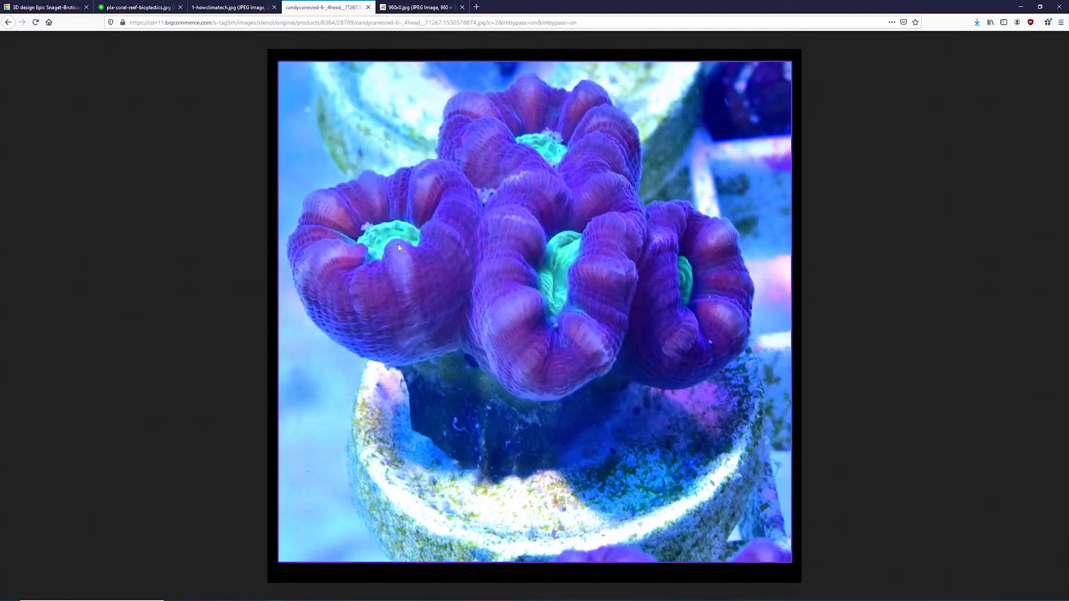
Step: Mount the ring coral on a paraboloid stem, make three scaled copies beside the fan, then view the branching coral photo
click(45, 6)
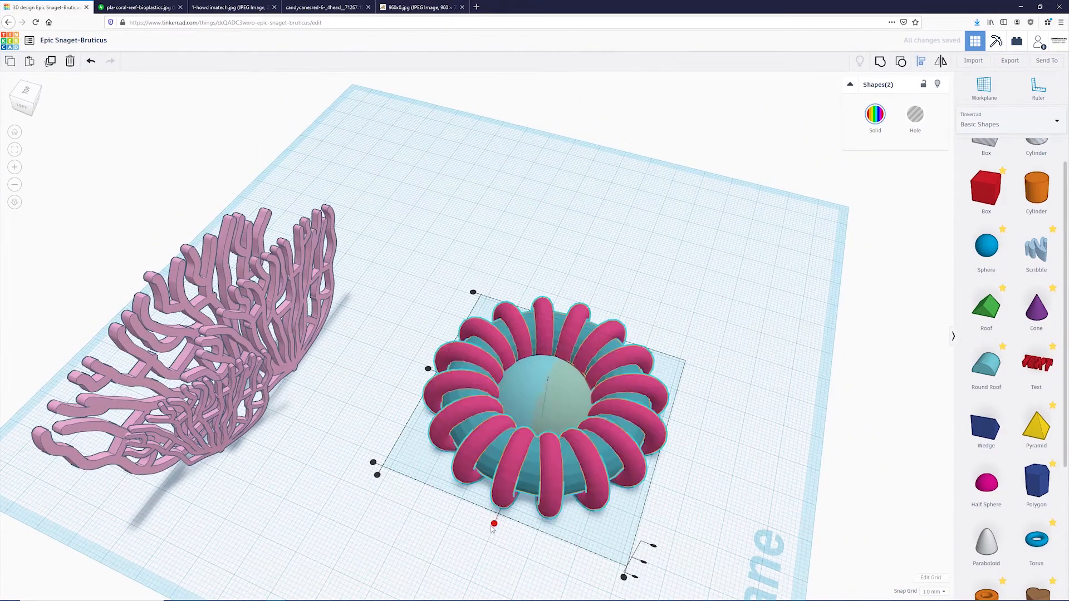
click(715, 498)
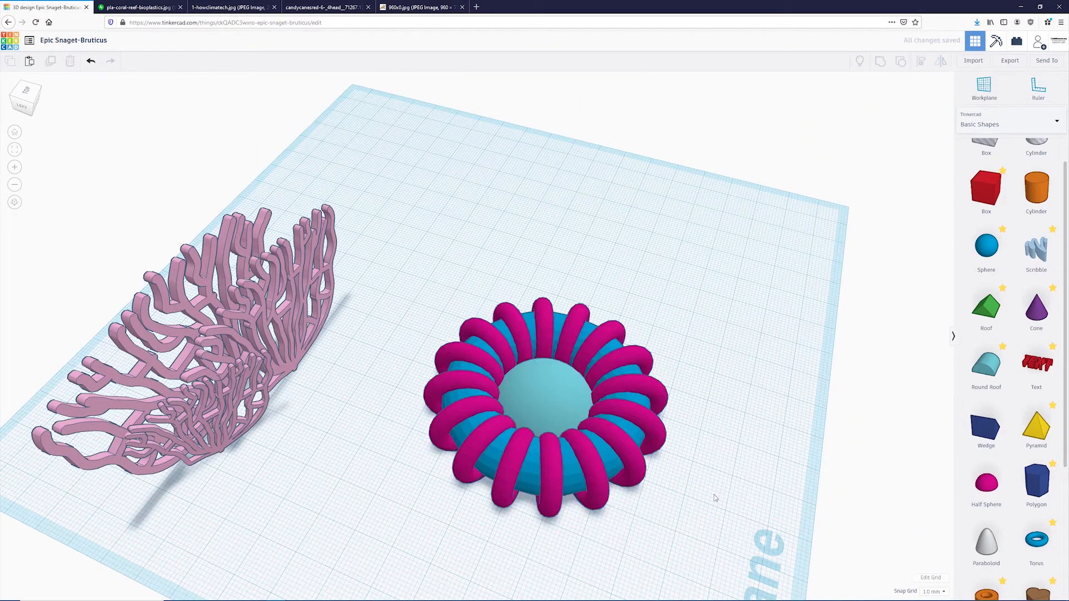
click(546, 395)
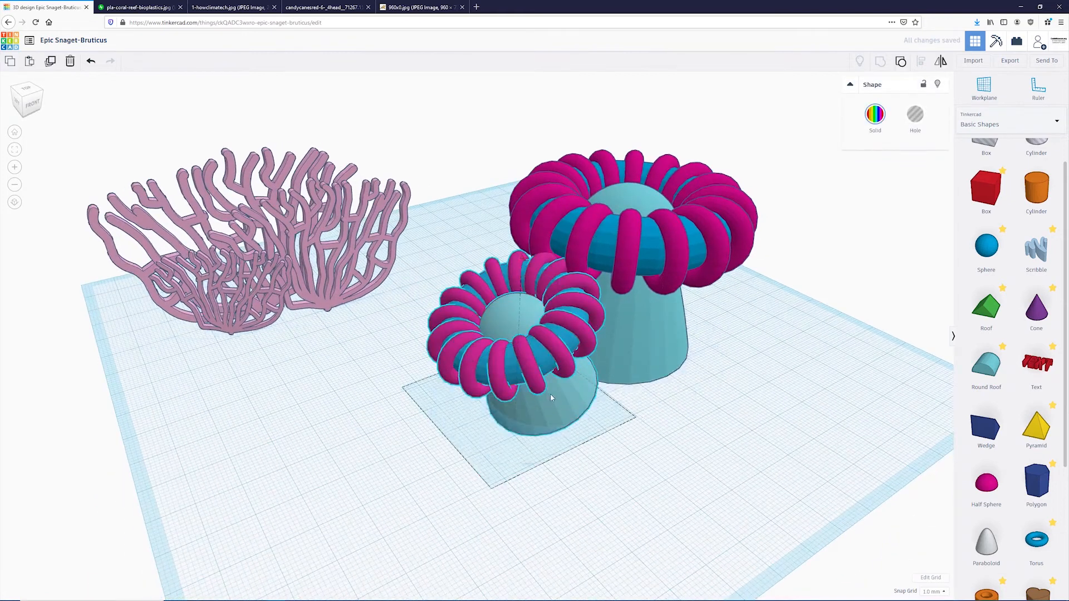
drag(551, 399, 769, 424)
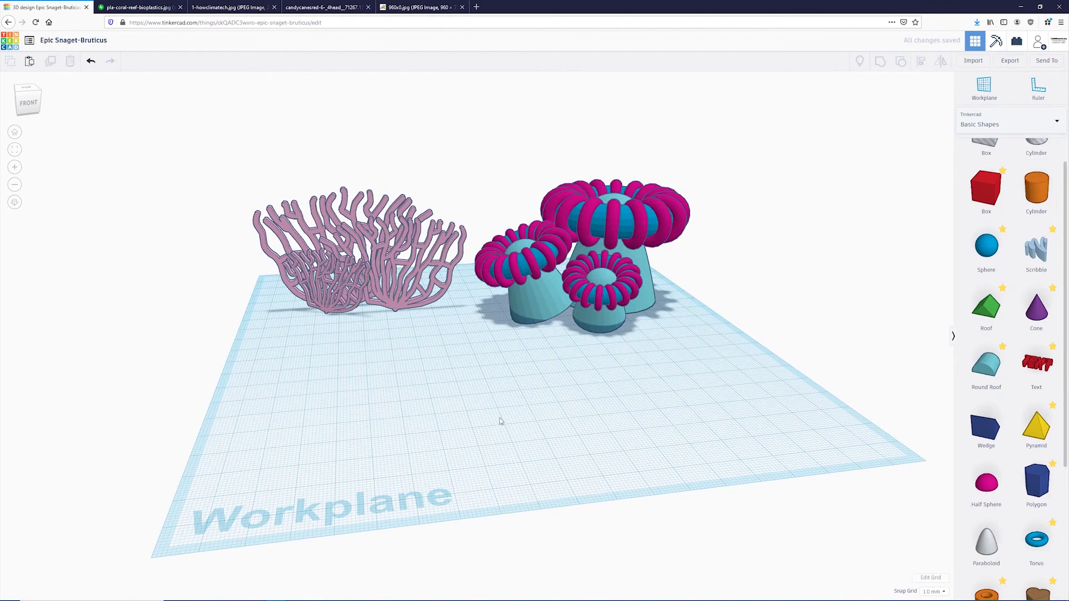
click(232, 7)
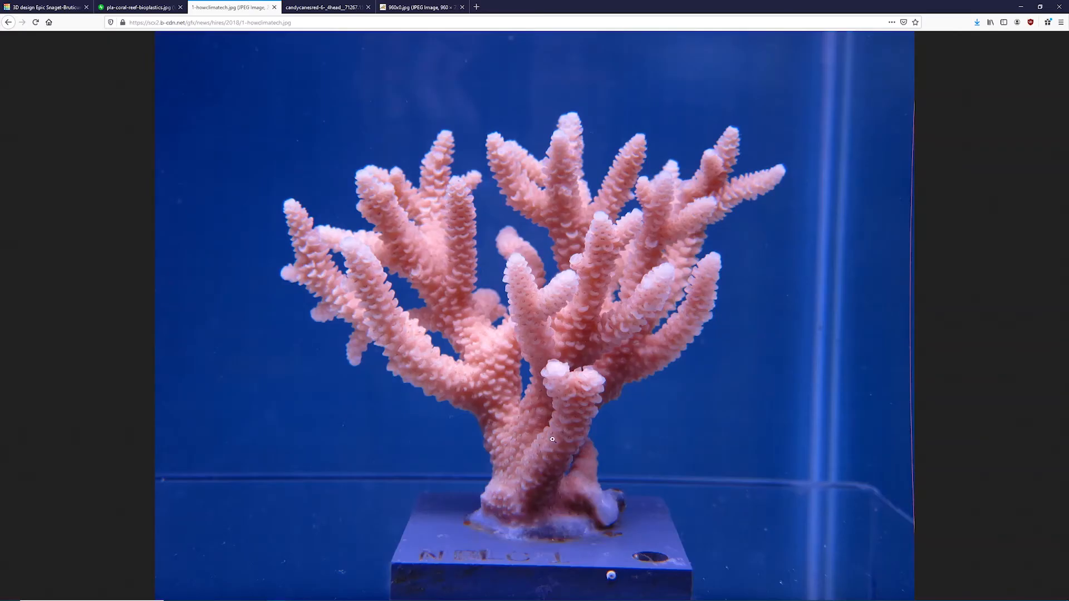
Step: Build a gray paraboloid trunk with two angled paraboloid branches in front of the ring corals
click(44, 8)
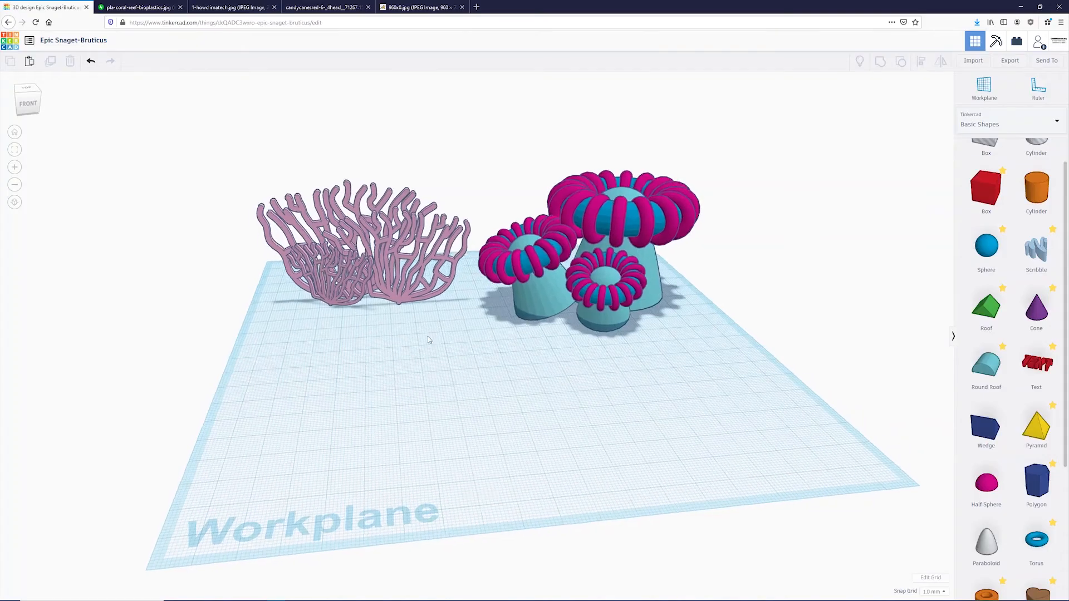
click(985, 539)
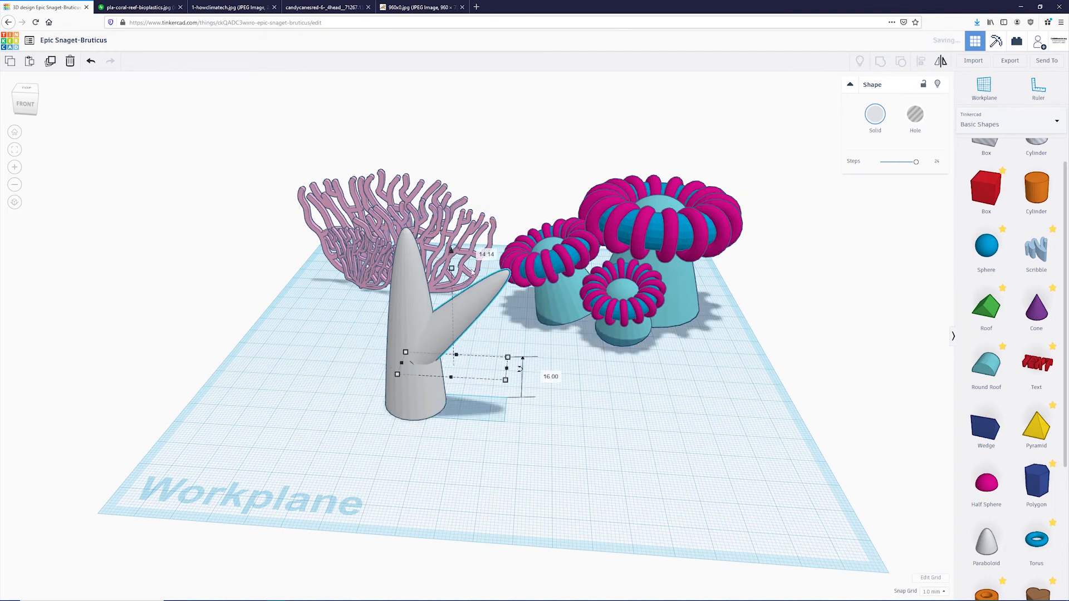
click(230, 8)
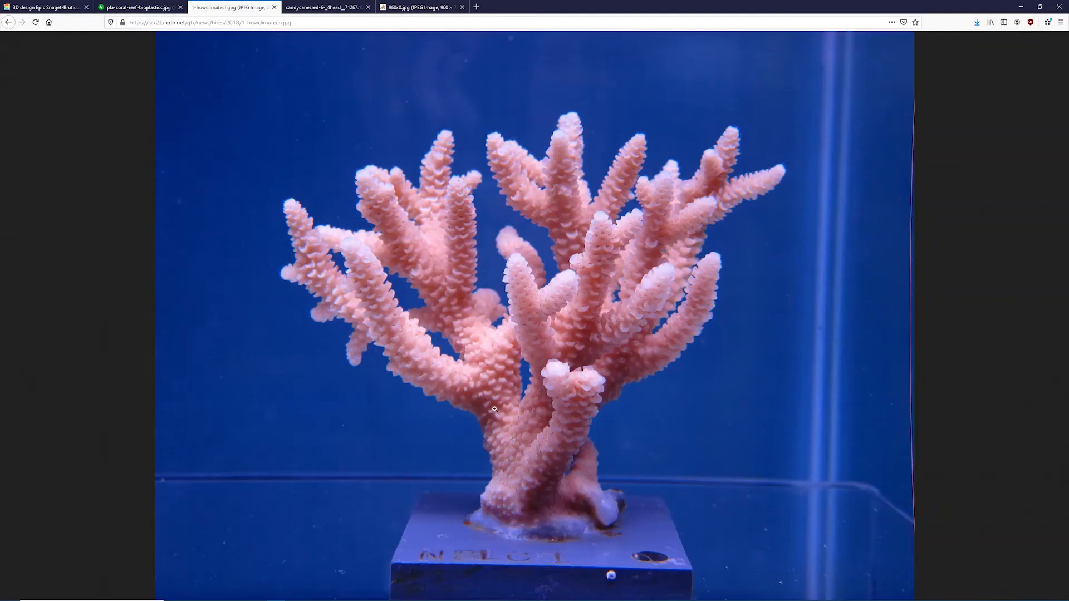
click(44, 7)
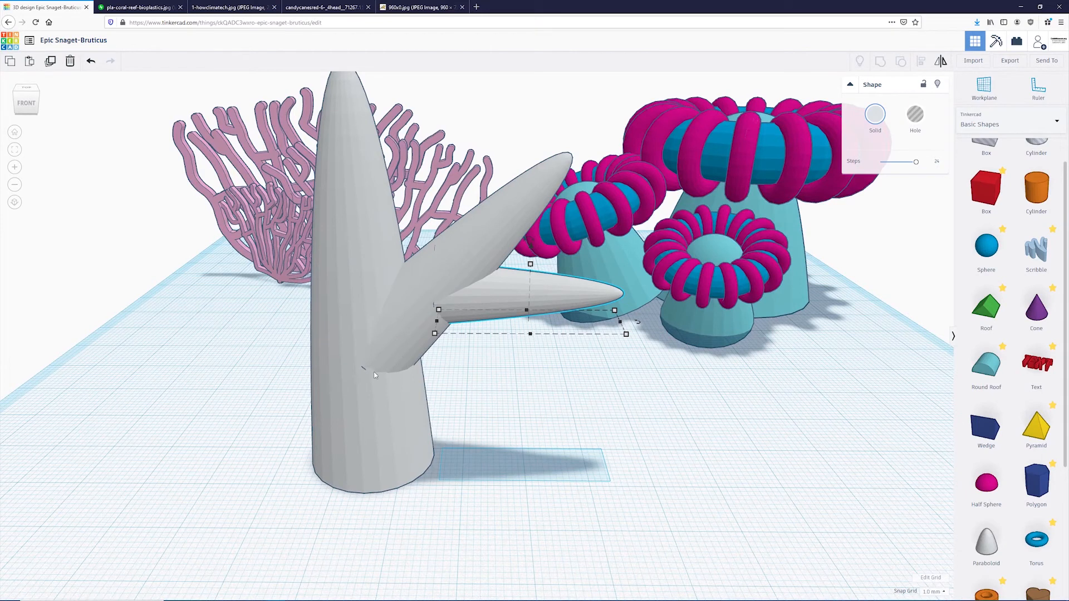
mouse_move(385, 351)
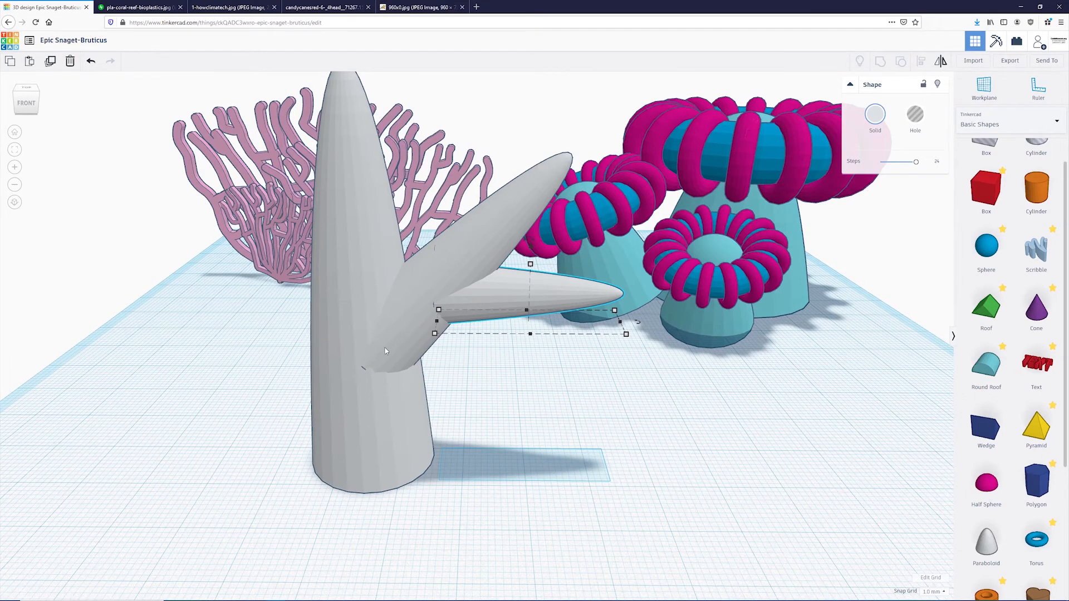